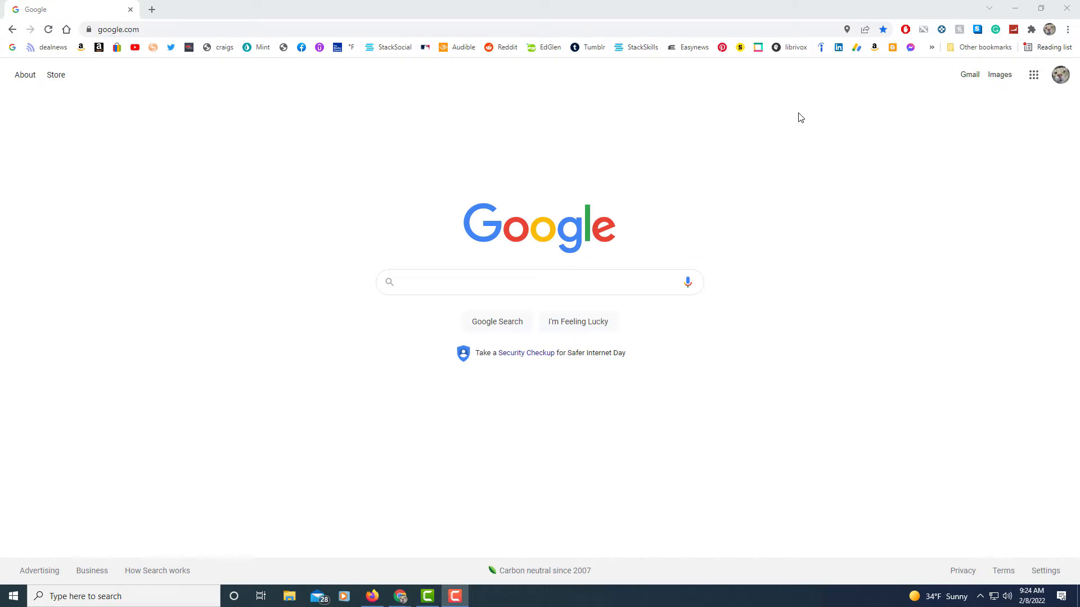
mouse_move(762, 176)
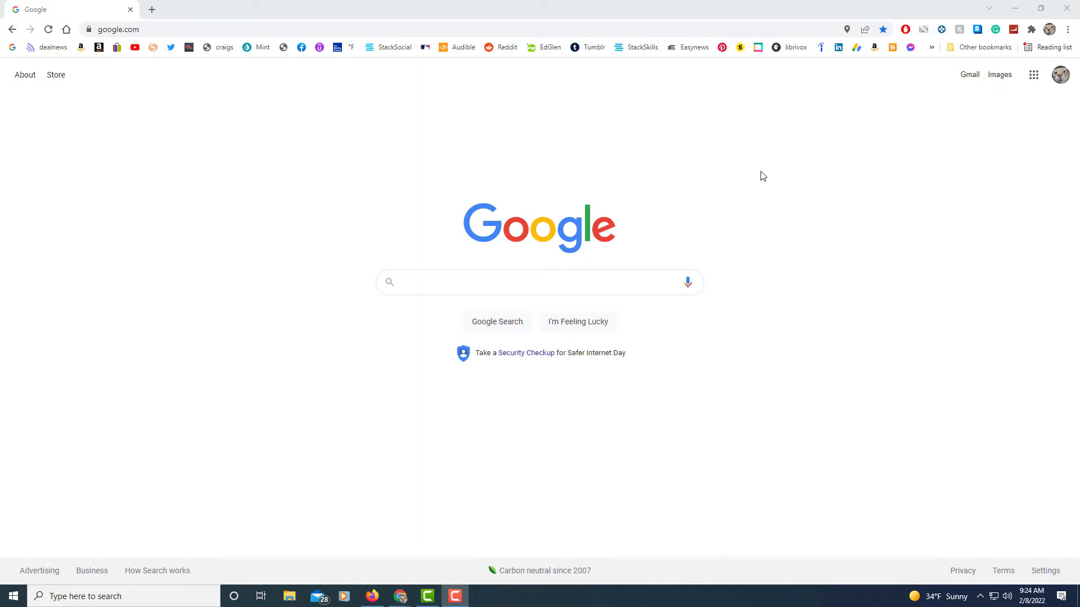
mouse_move(798, 184)
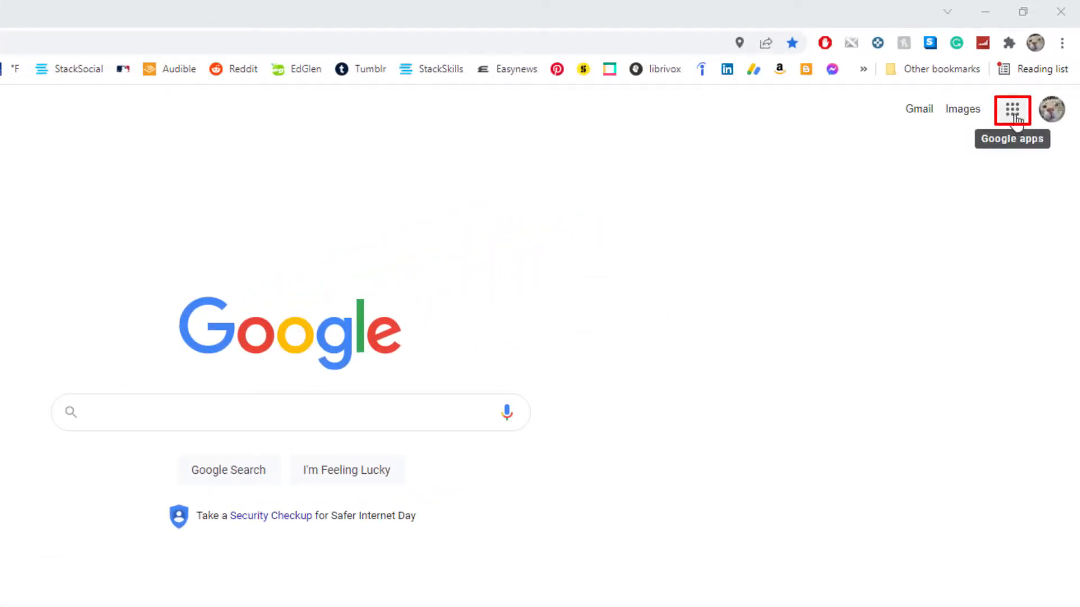
- Launch Google Drive from the Google apps grid on google.com
left_click(1011, 109)
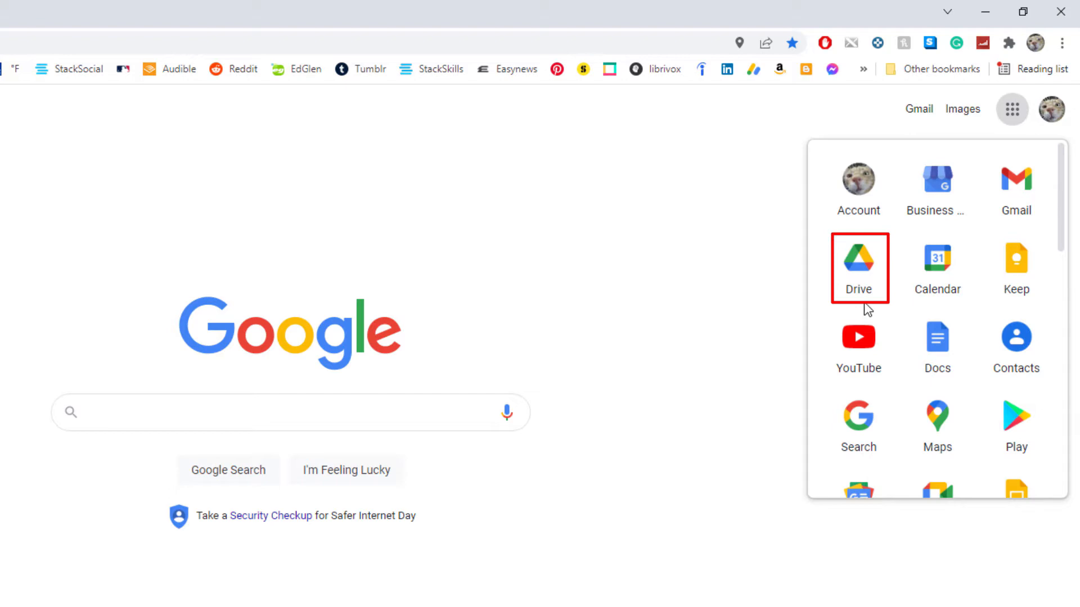
mouse_move(866, 279)
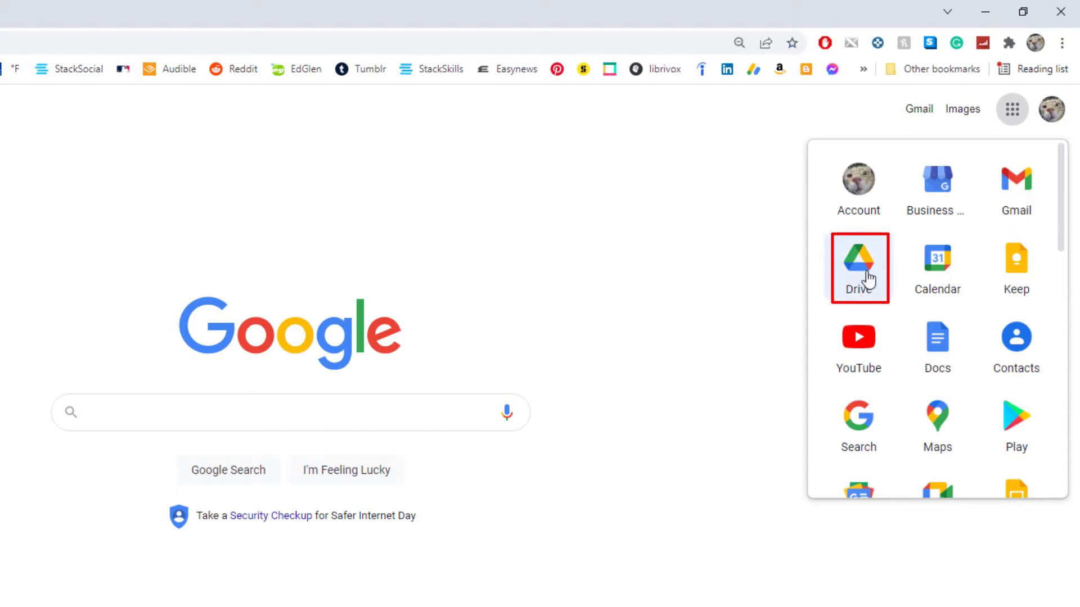
left_click(857, 268)
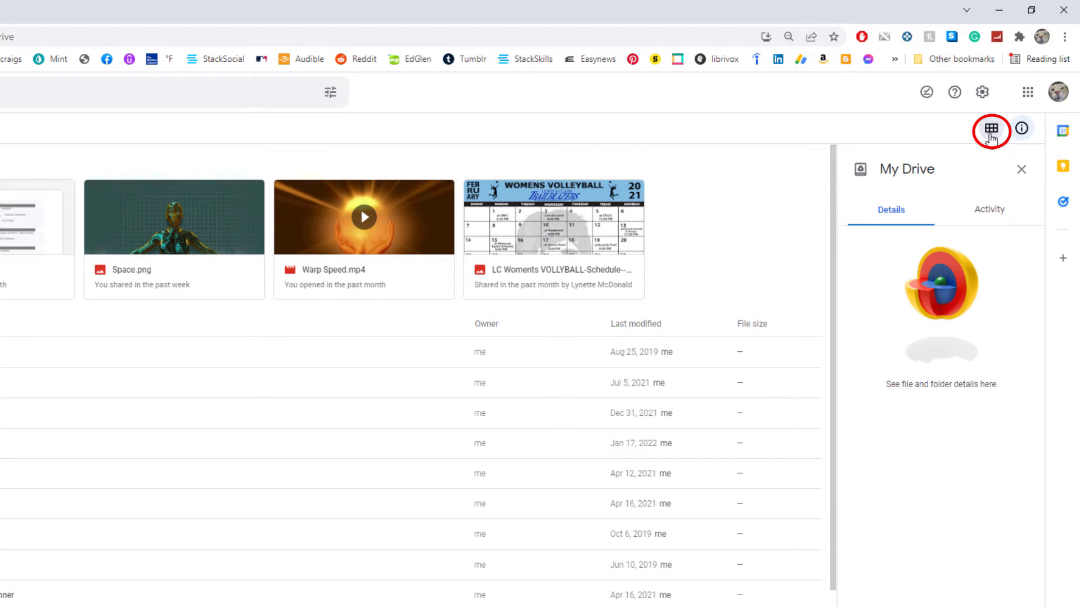
- Toggle My Drive between grid and list layout, ending in list view, and zoom the page in
left_click(990, 128)
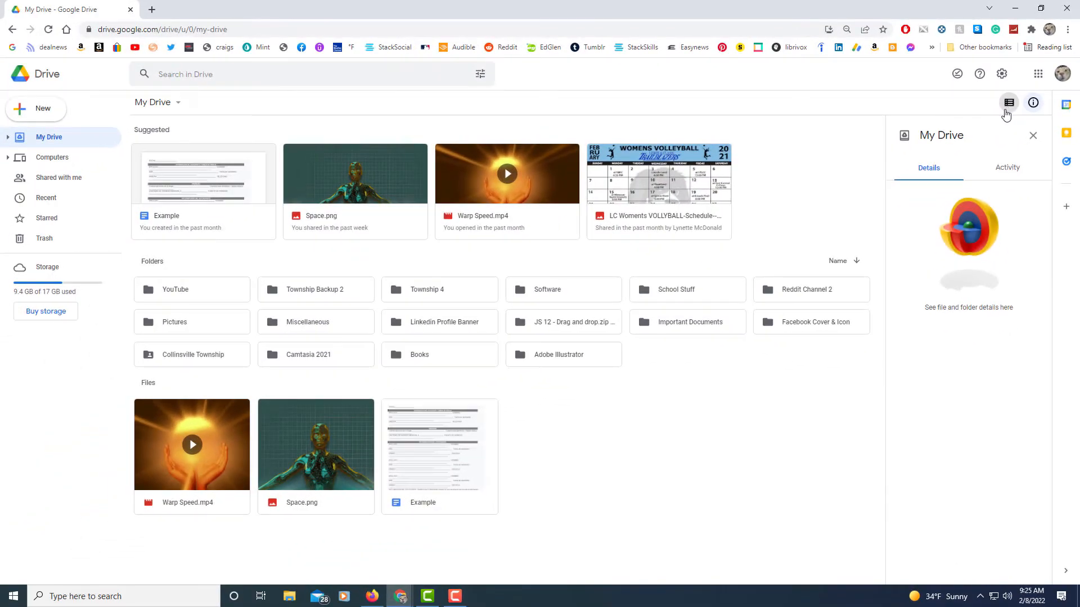
left_click(1008, 103)
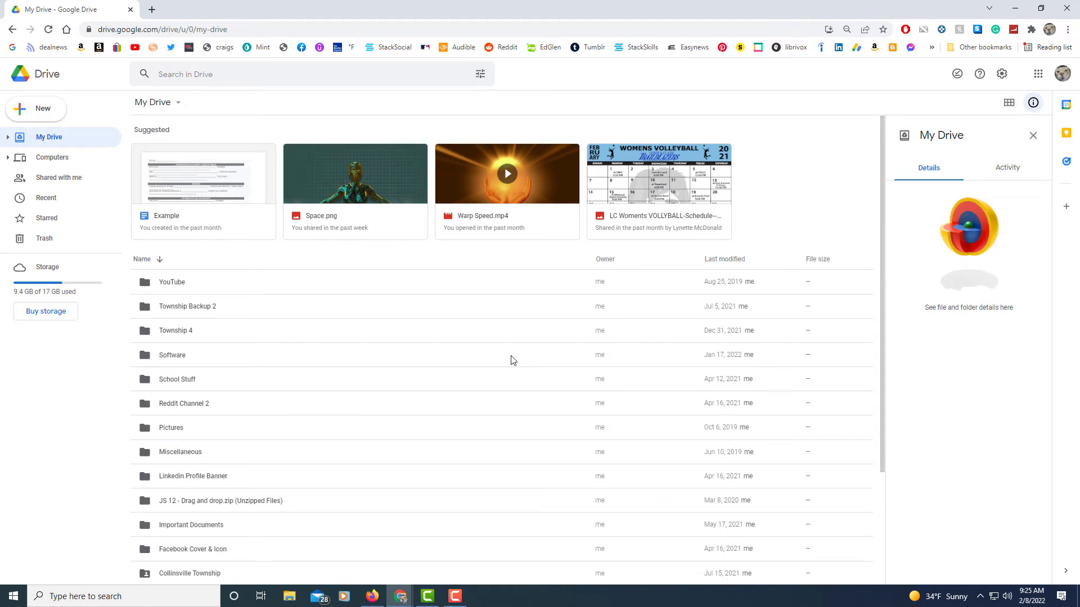
key("ctrl+plus")
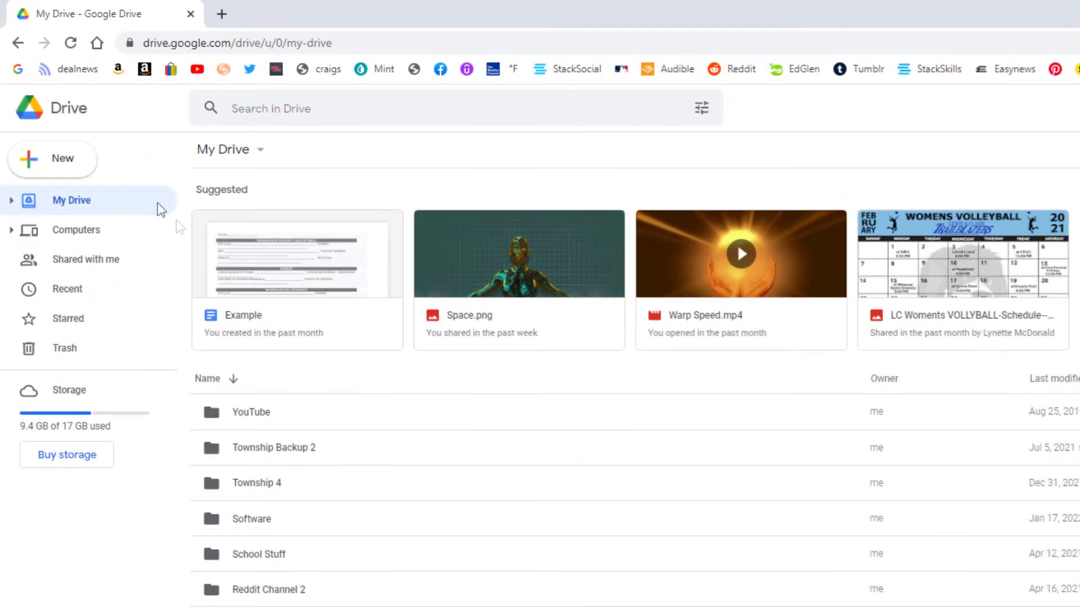
mouse_move(102, 178)
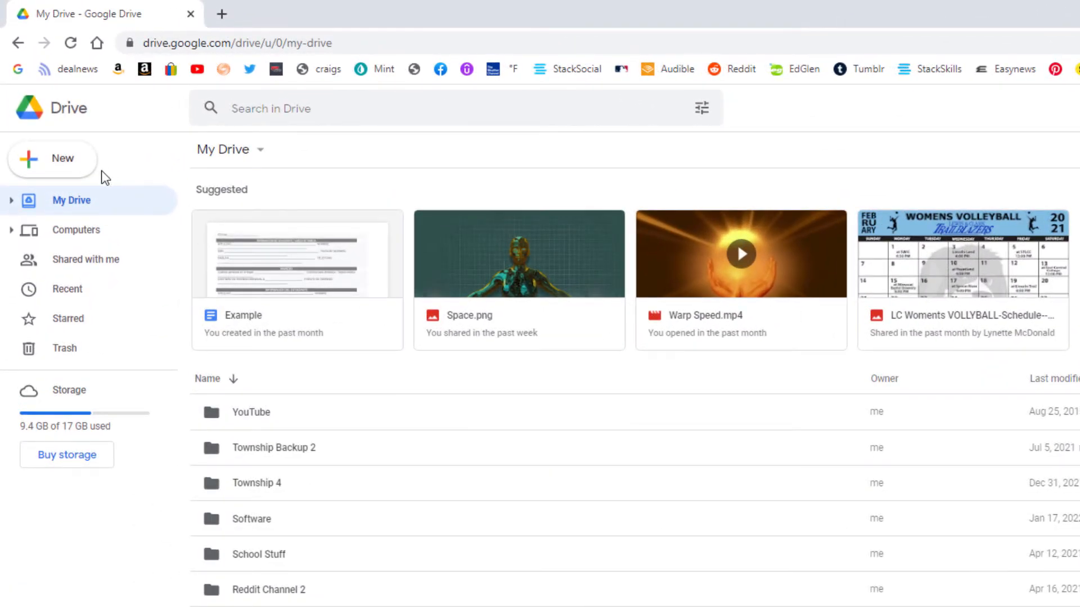
mouse_move(62, 158)
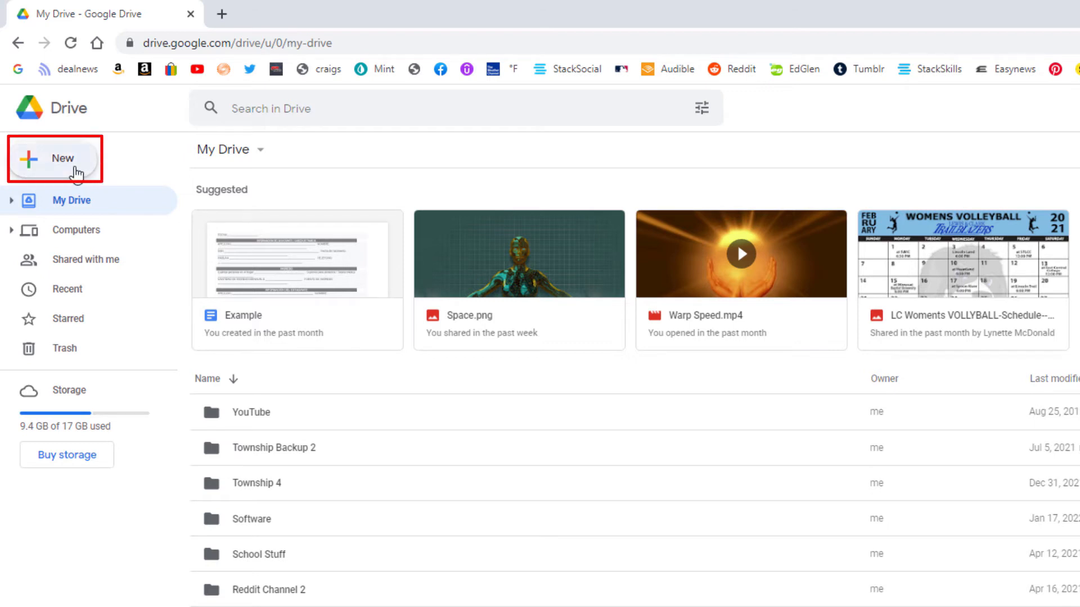
- Create a new folder named Documents in My Drive and select it to view its details
left_click(54, 158)
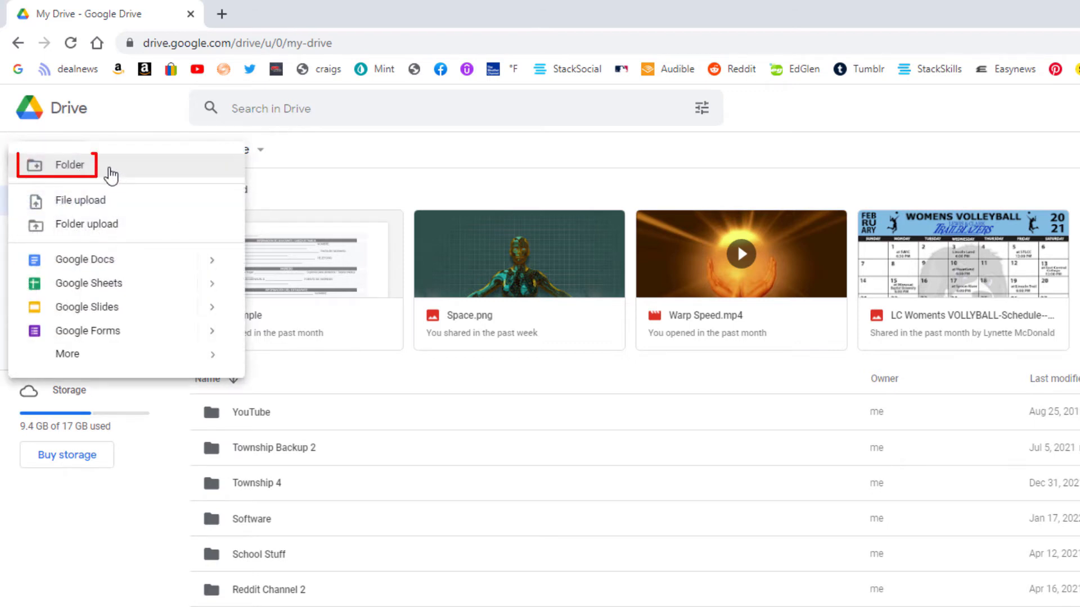
left_click(69, 164)
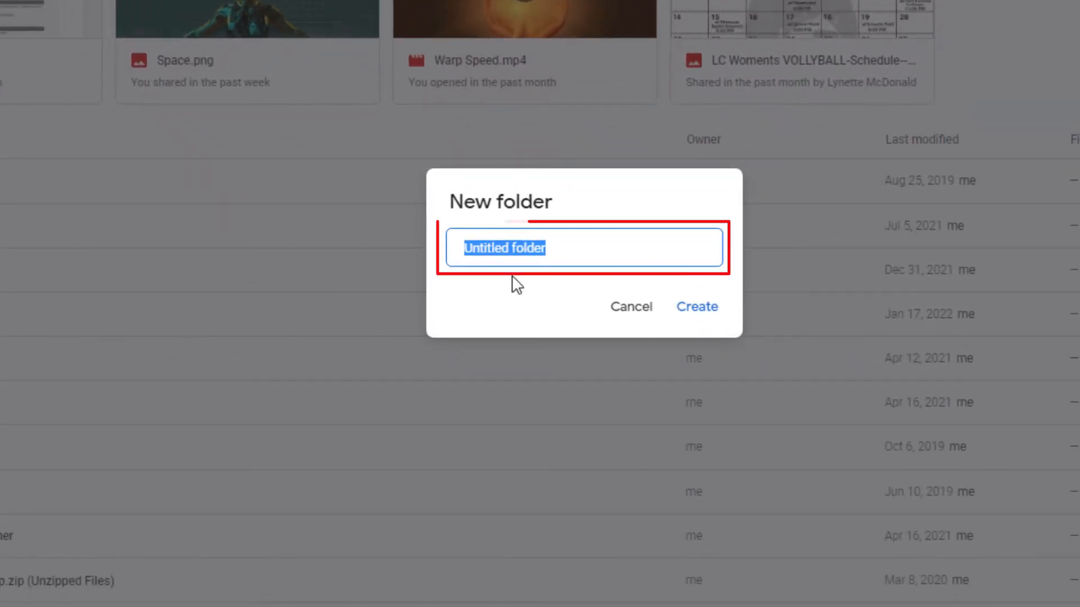
type("Do")
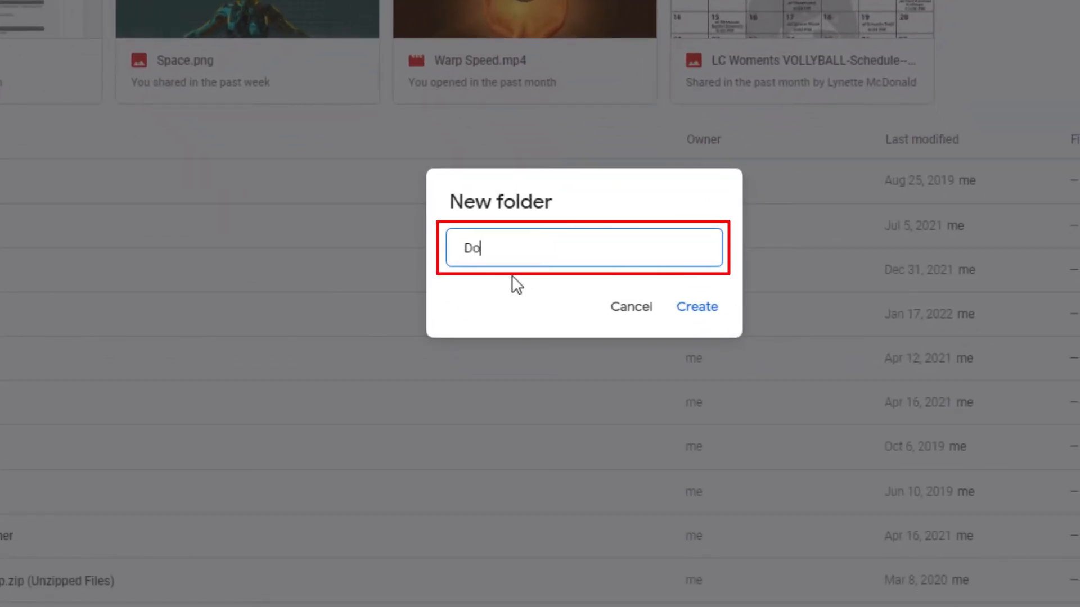
type("cument")
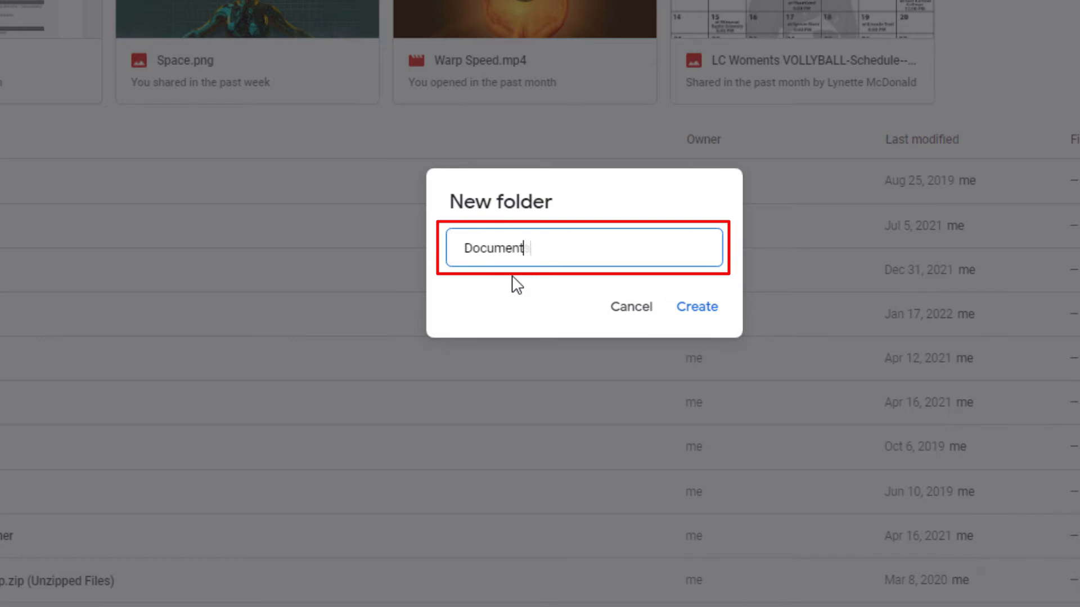
type("s")
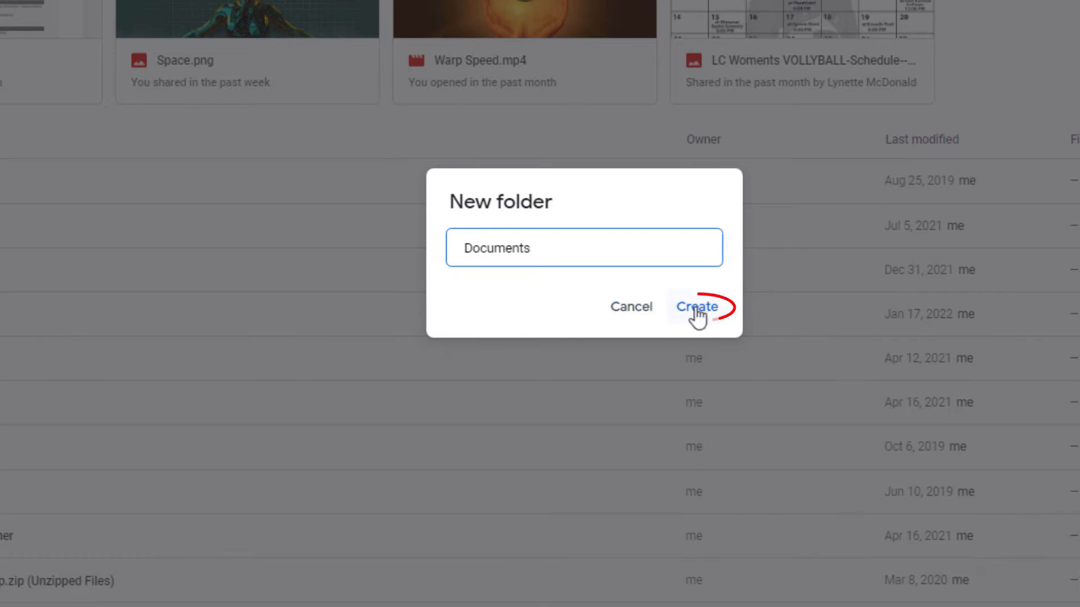
left_click(695, 306)
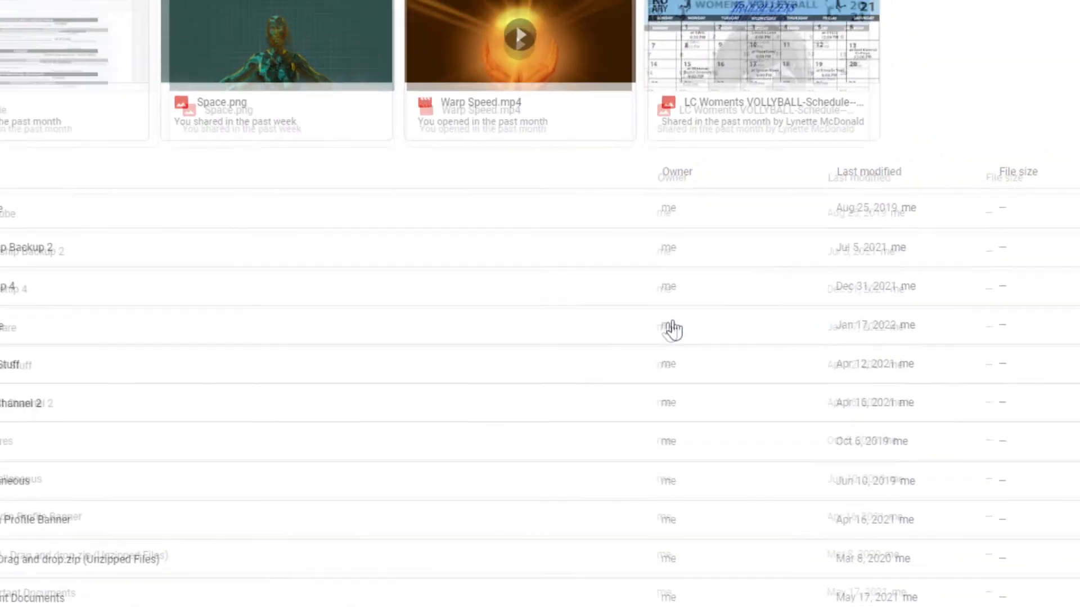
left_click(175, 403)
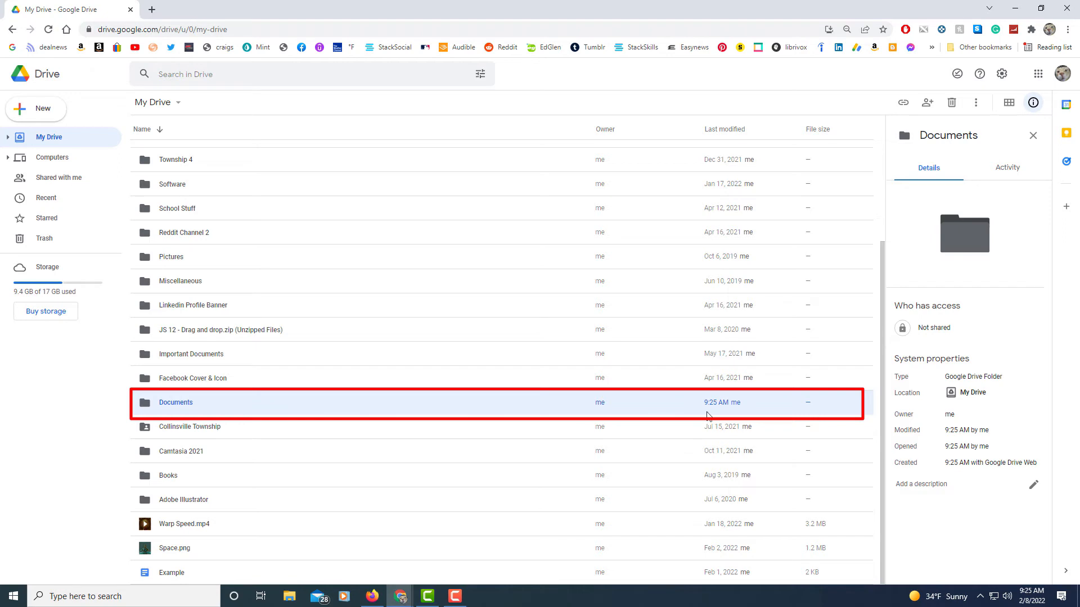
mouse_move(718, 415)
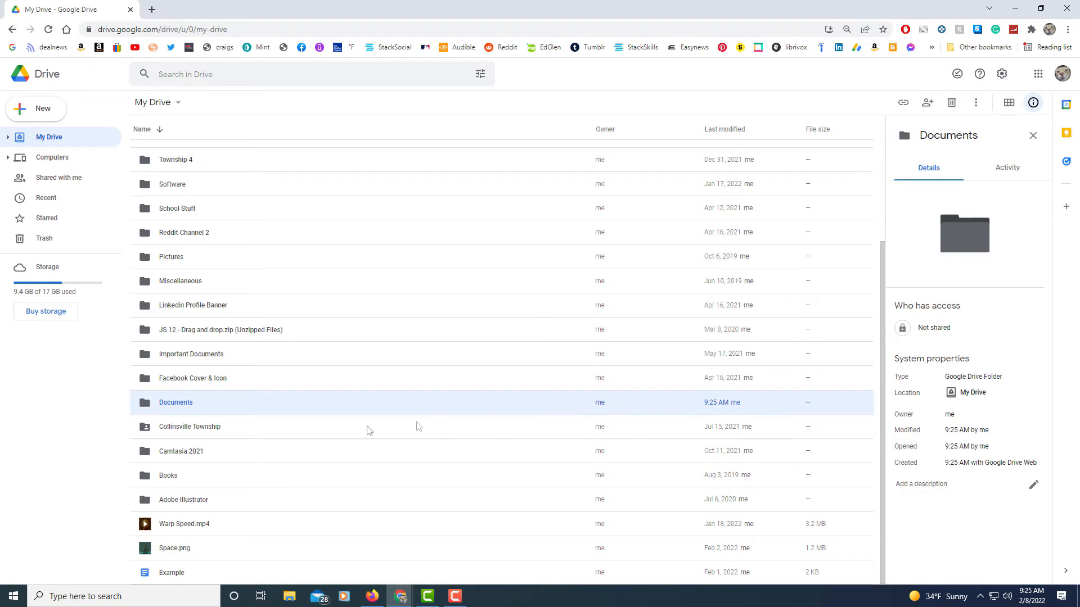
mouse_move(189, 411)
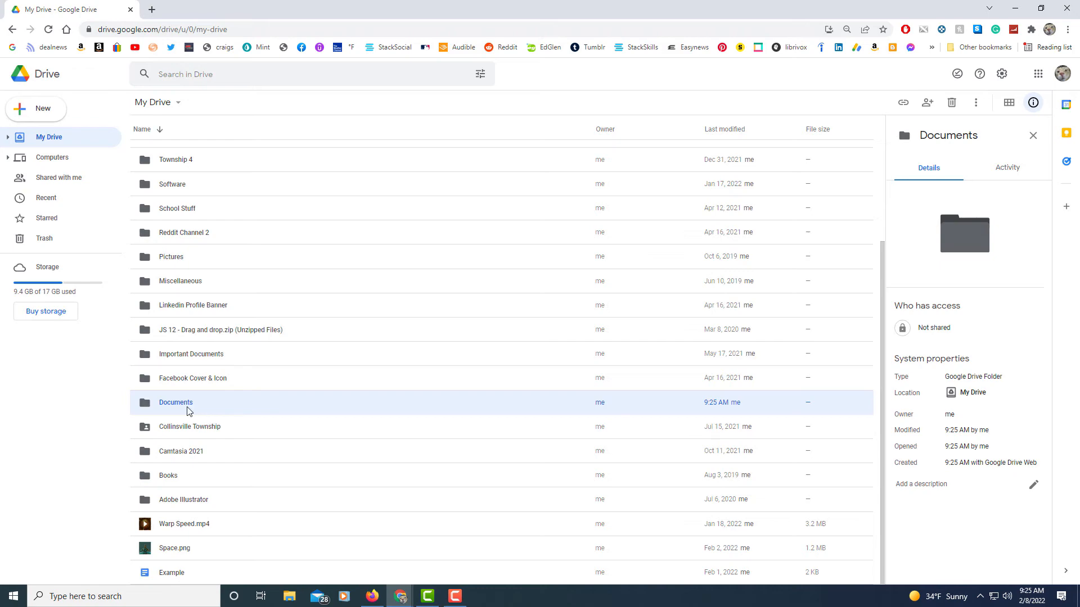
- Inside Documents, start a new folder and name it My Folder, correcting a mistyped letter
double_click(176, 403)
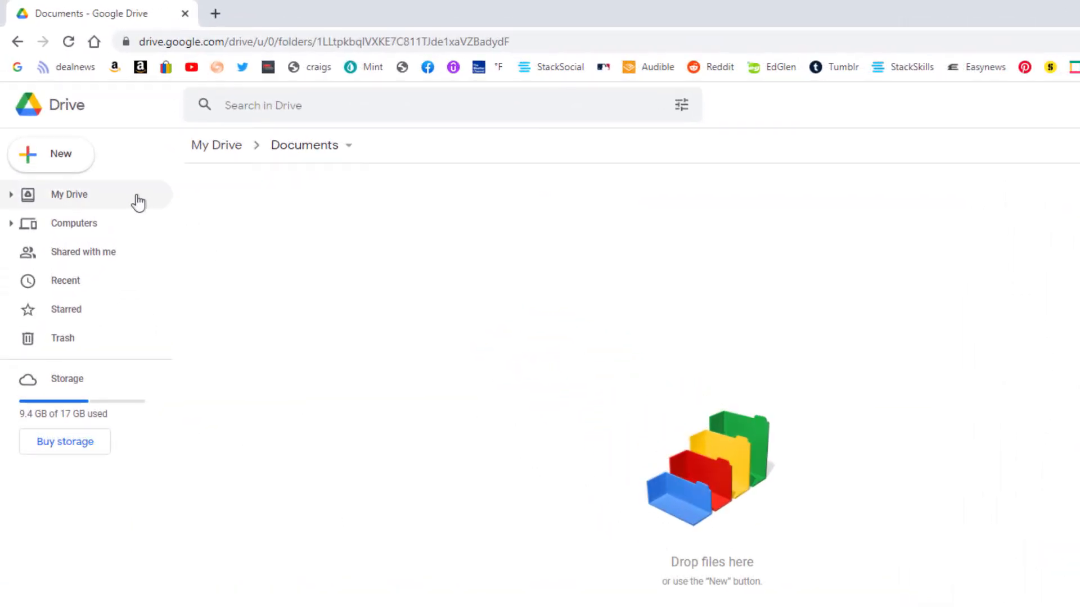
mouse_move(99, 171)
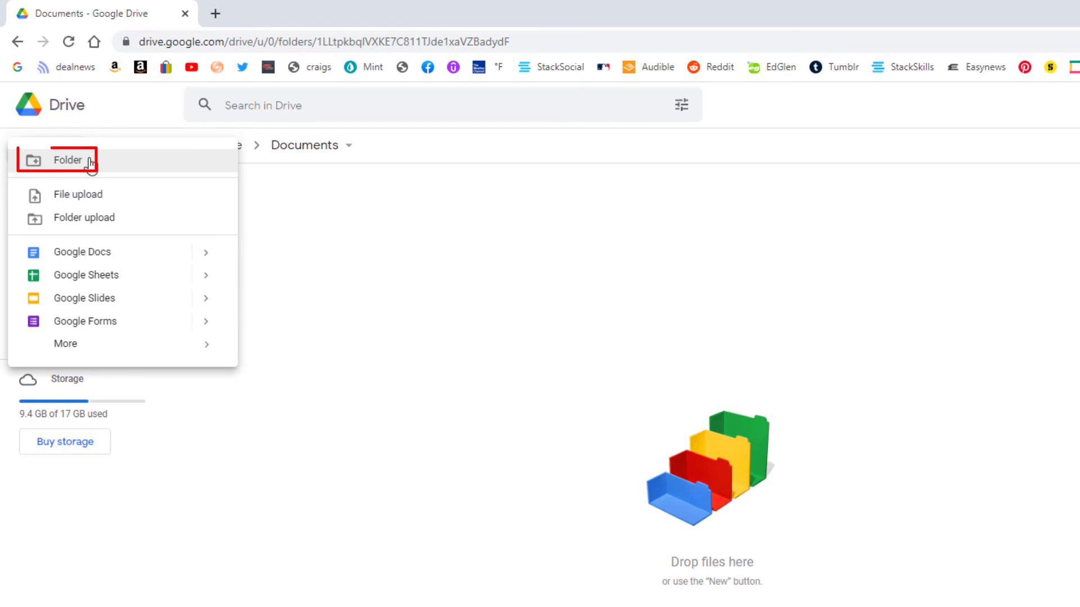
left_click(67, 159)
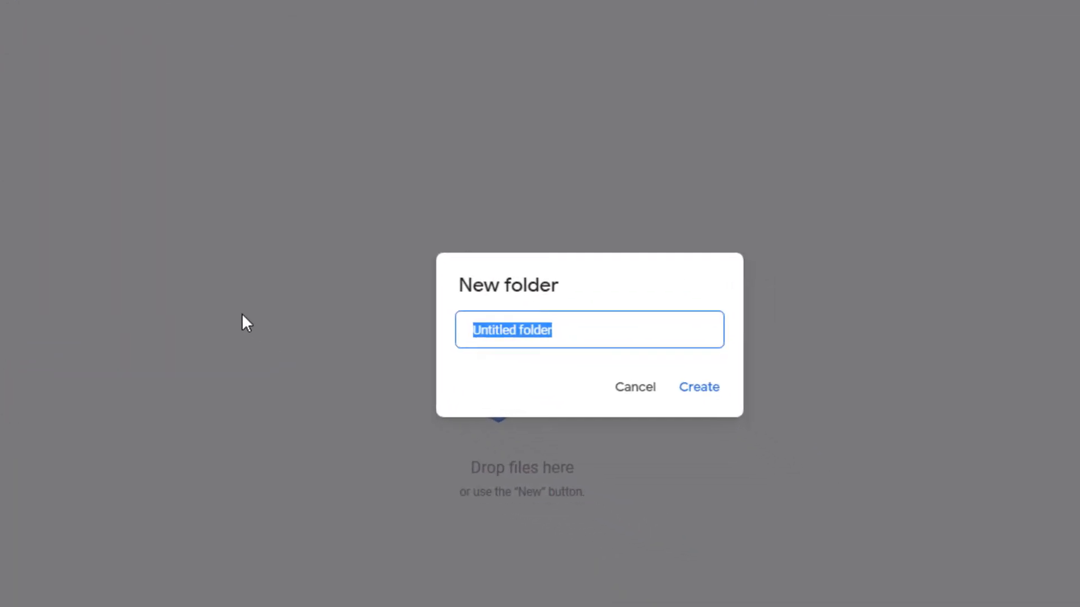
type("My Fi")
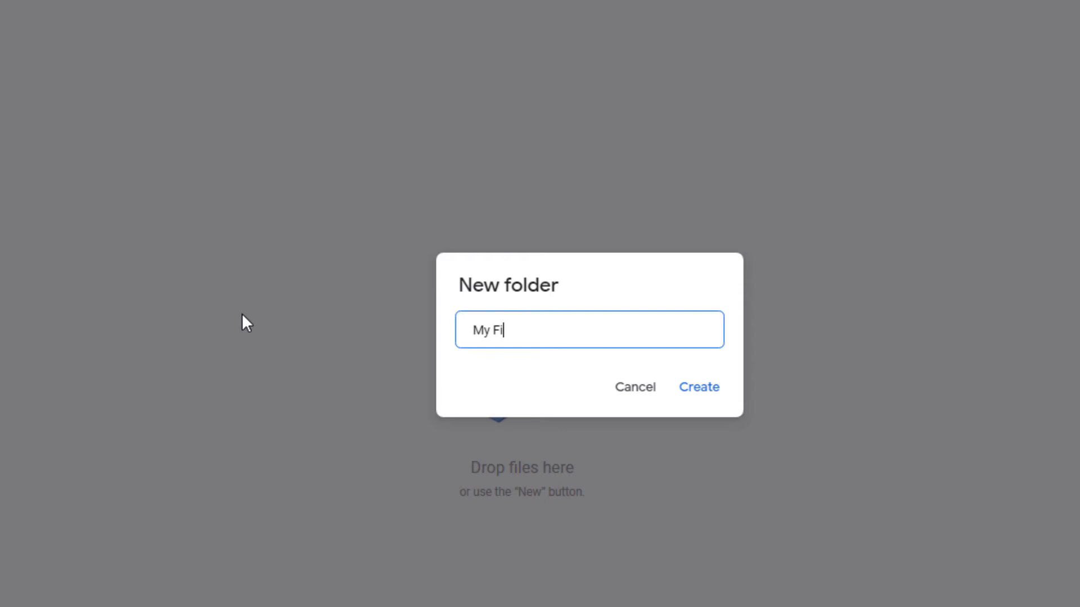
key("Backspace")
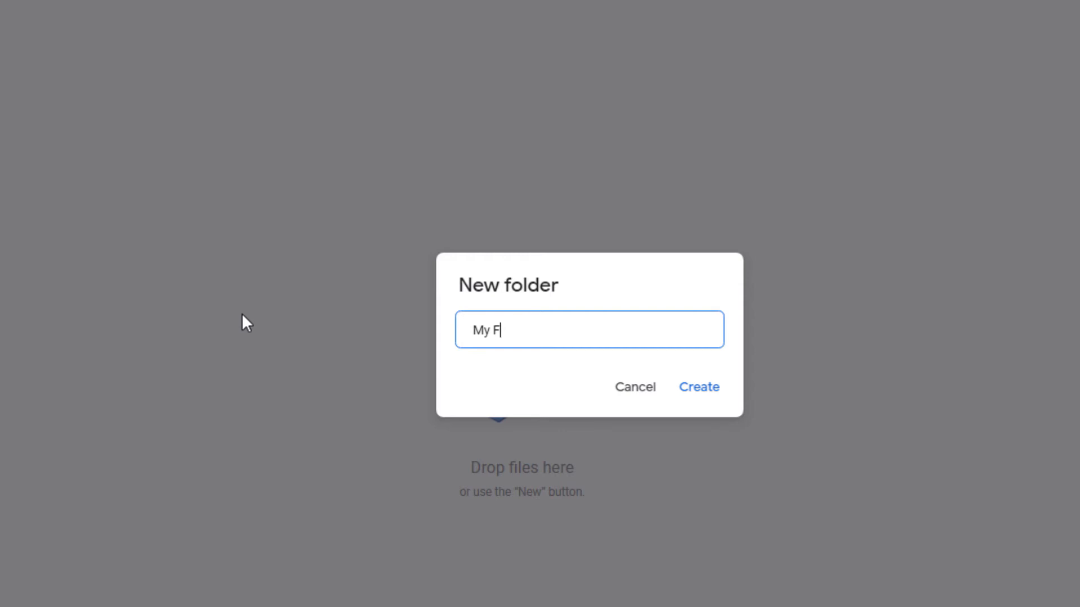
type("older")
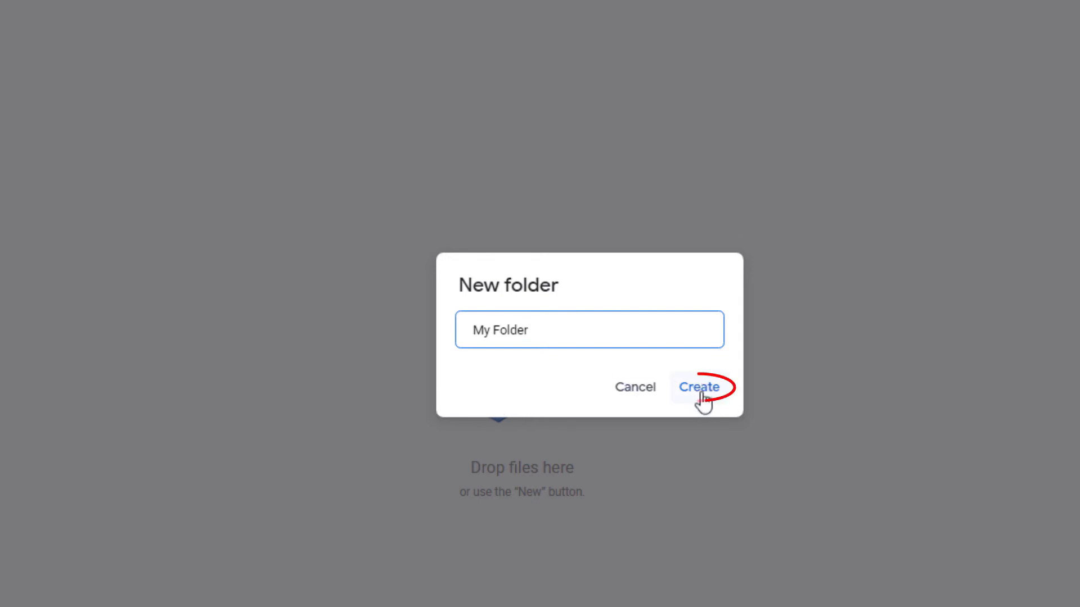
- Create My Folder and open it, showing it empty
left_click(695, 385)
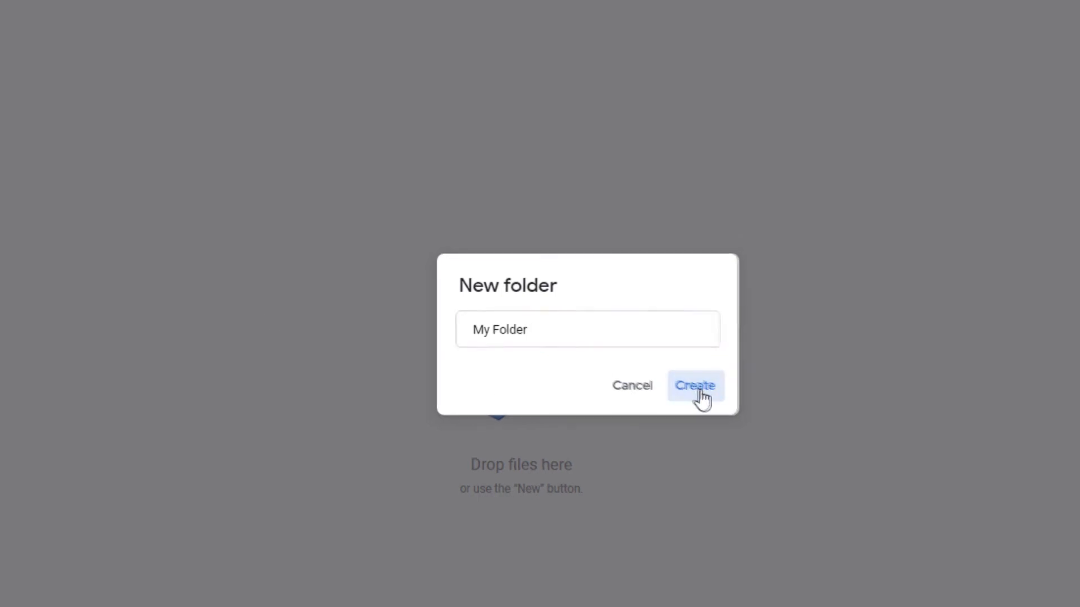
left_click(695, 386)
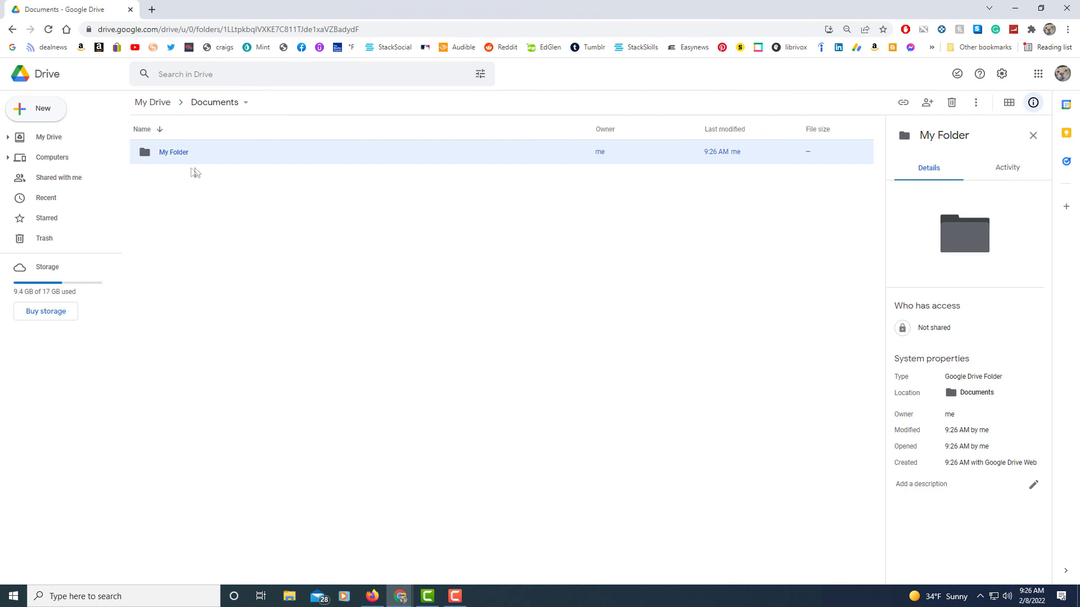
mouse_move(187, 170)
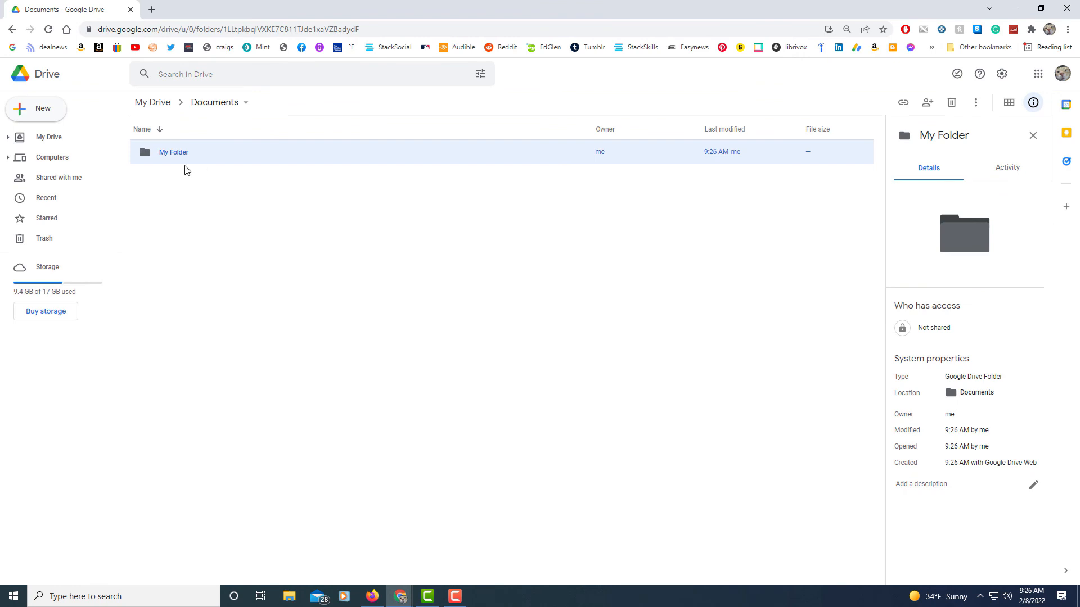
mouse_move(186, 162)
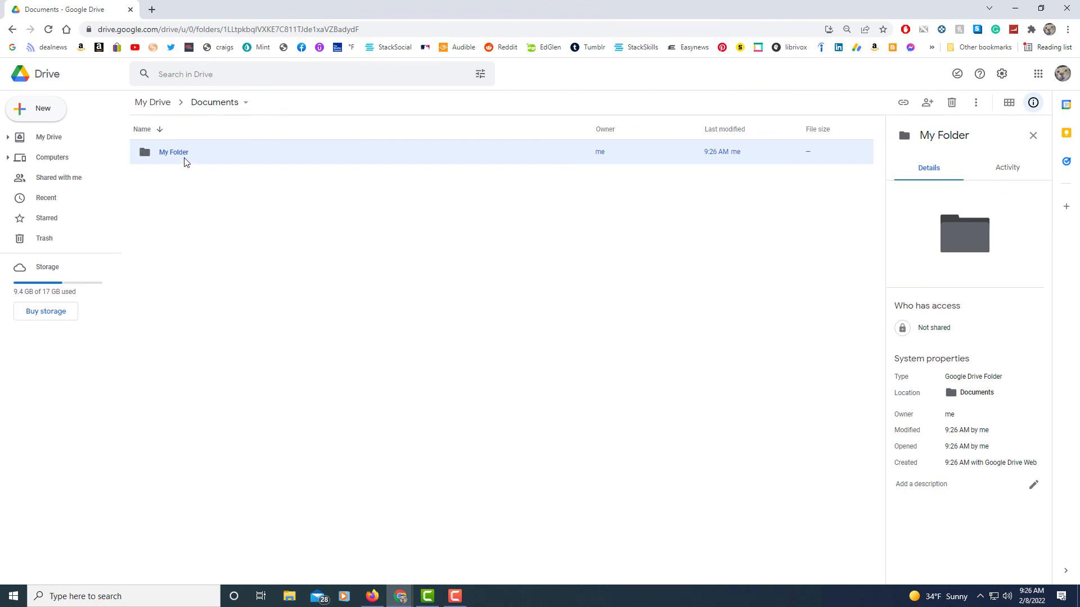
double_click(173, 152)
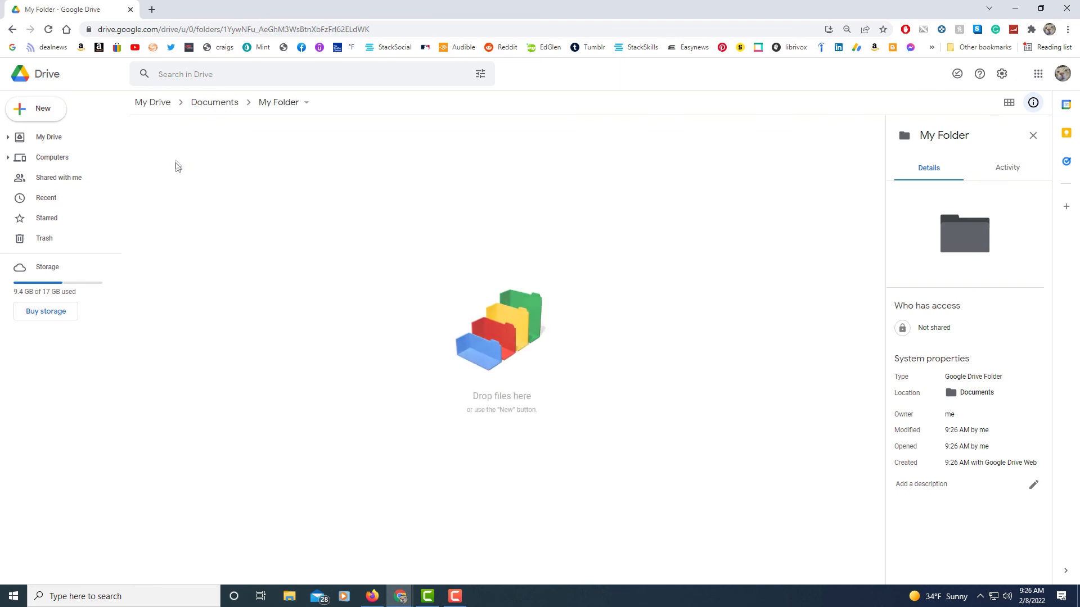
mouse_move(271, 322)
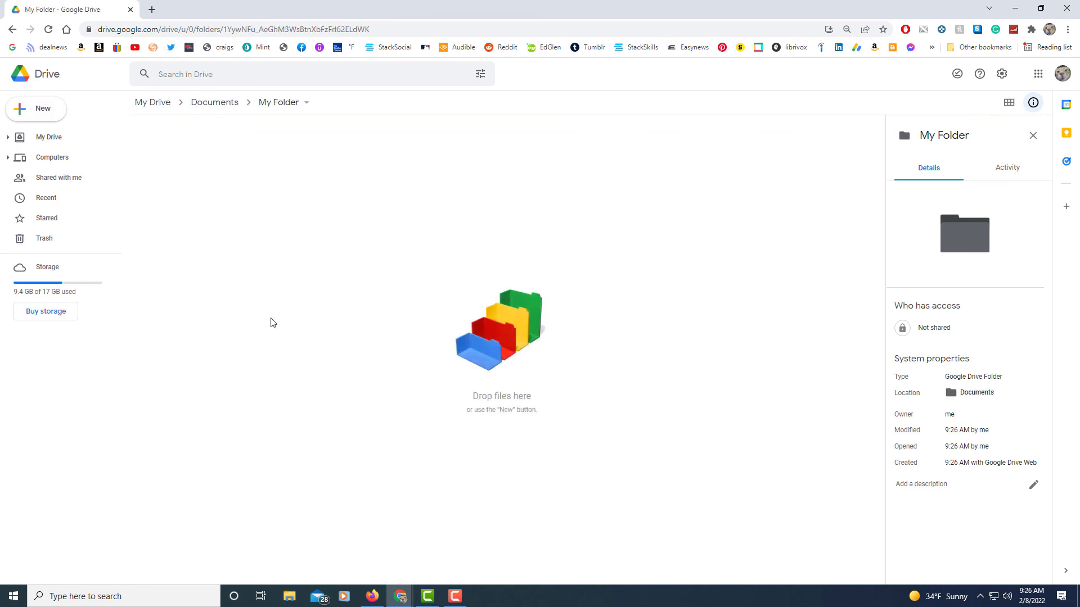